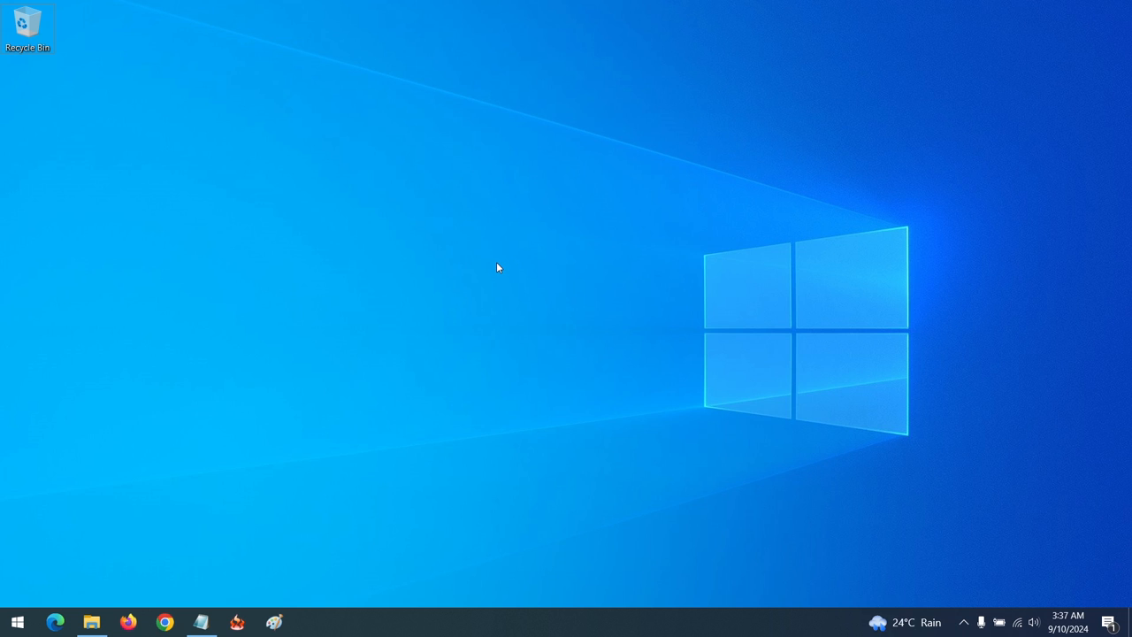
mouse_move(86, 490)
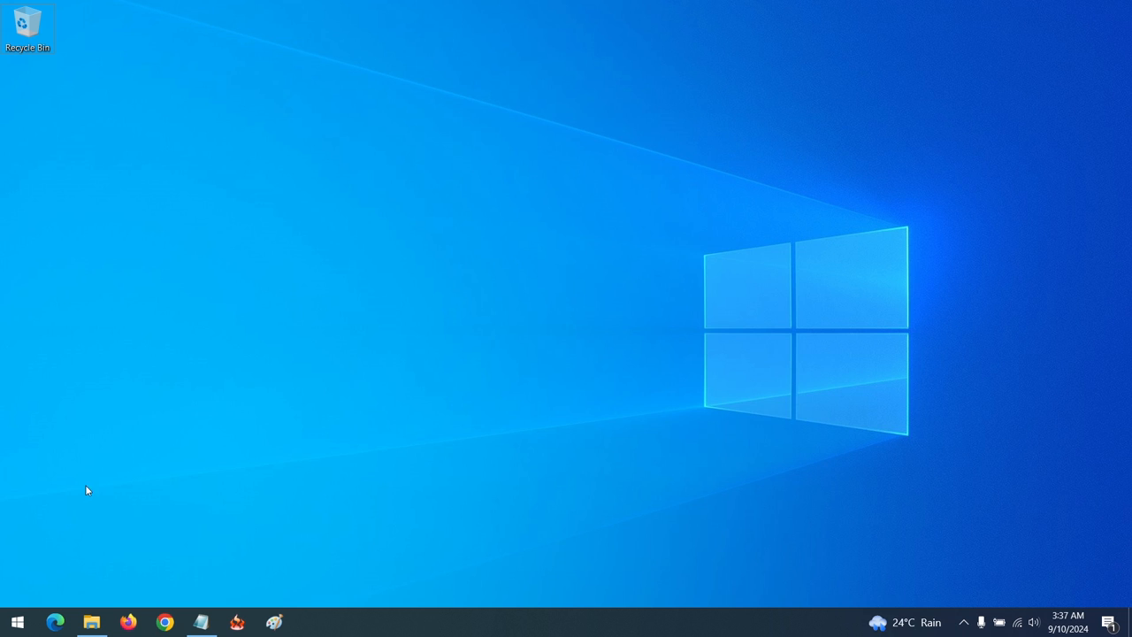
Launch Firefox from the taskbar and open its hamburger menu
left_click(128, 622)
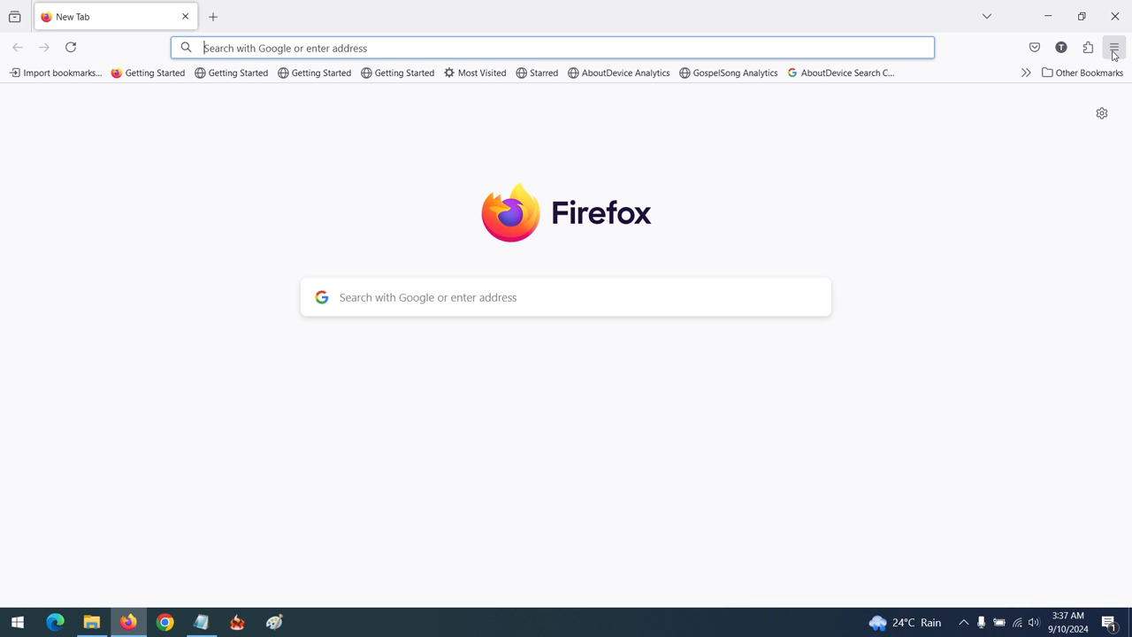
left_click(1113, 48)
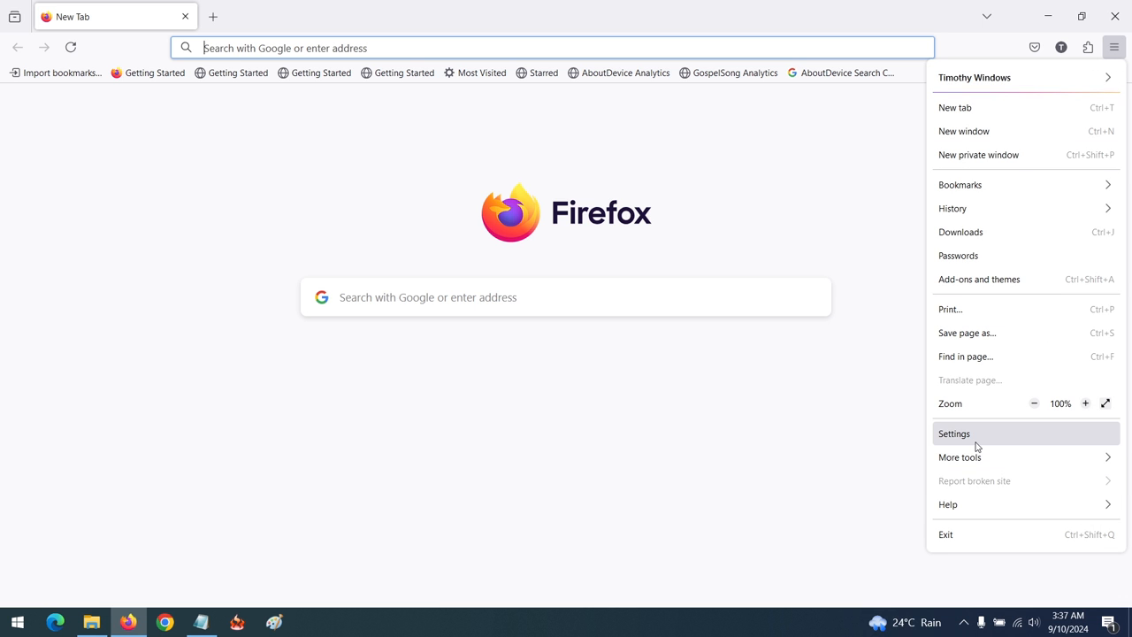
Choose Settings from the hamburger menu to reach the General section
left_click(953, 433)
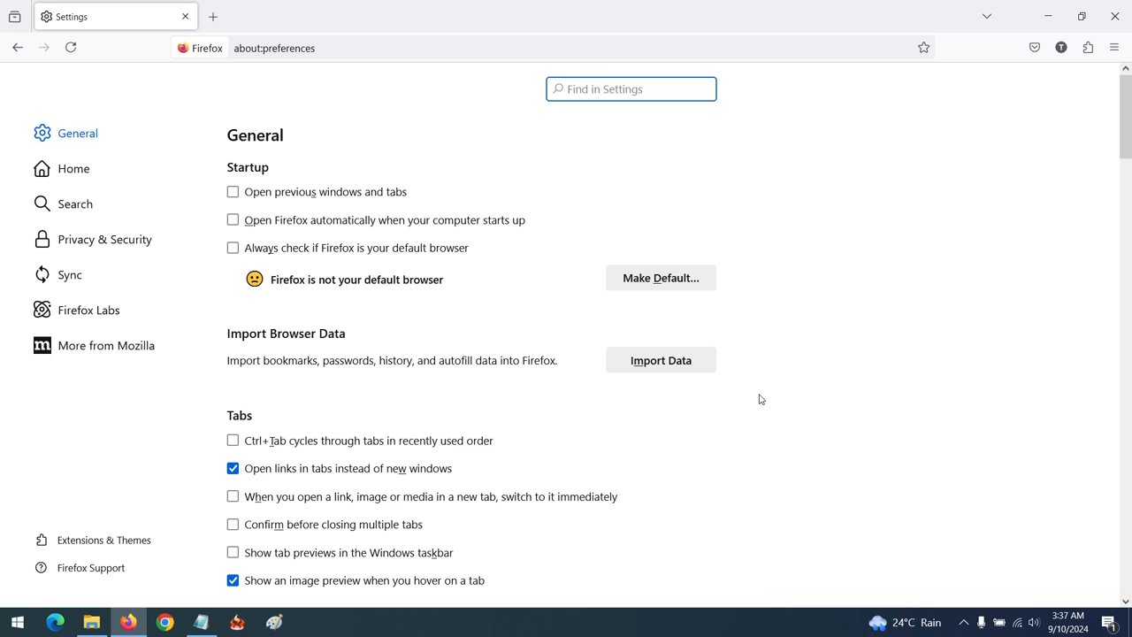
mouse_move(496, 207)
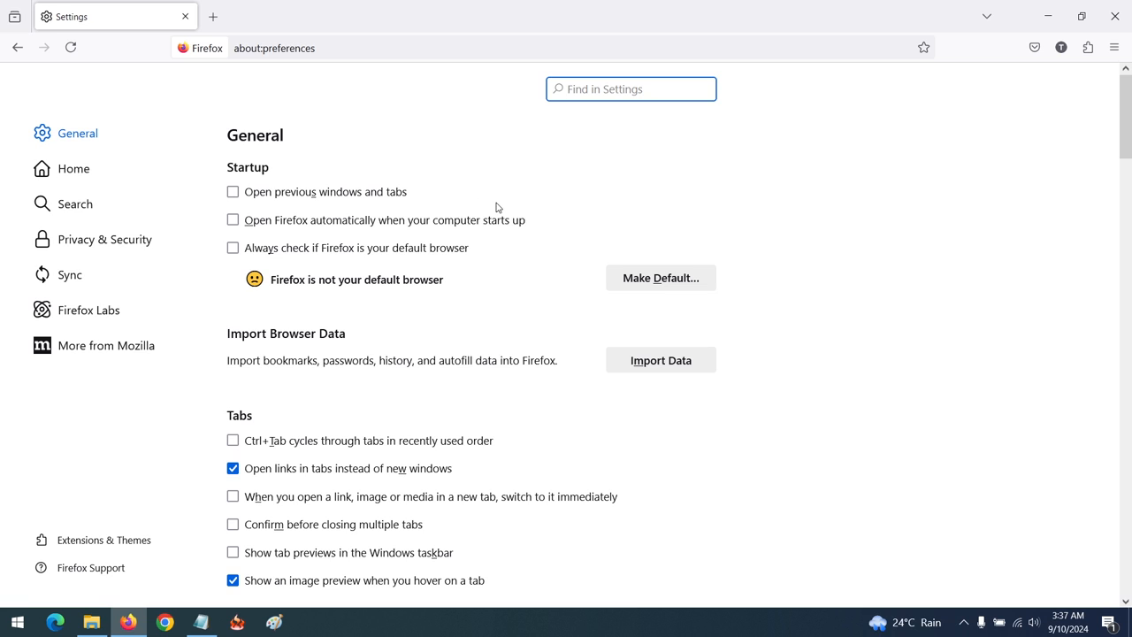
mouse_move(906, 187)
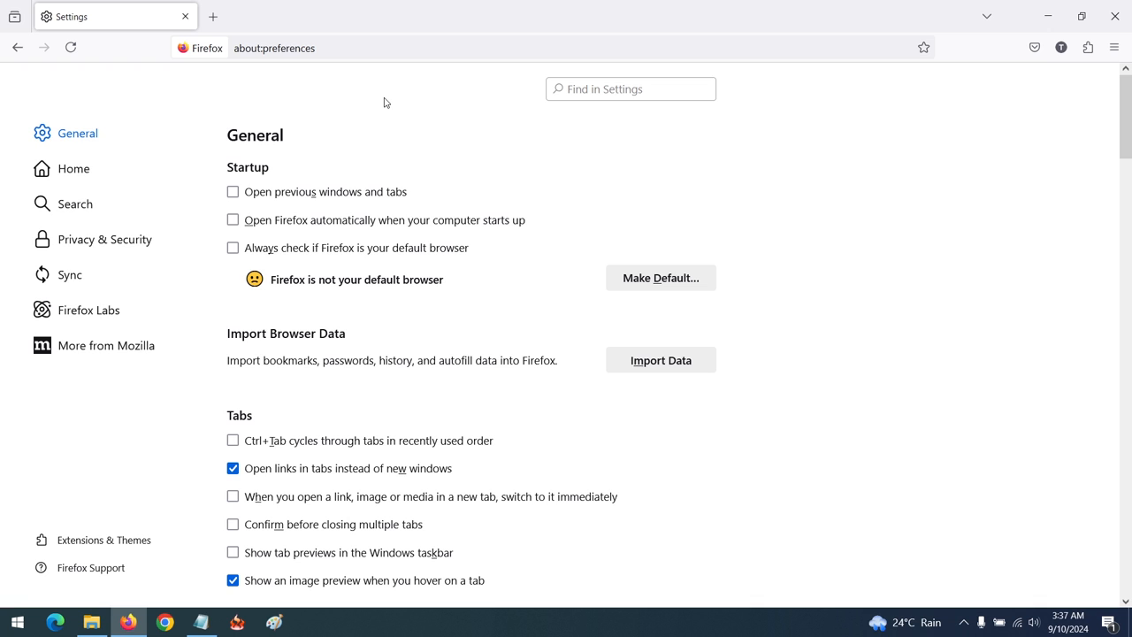
mouse_move(335, 80)
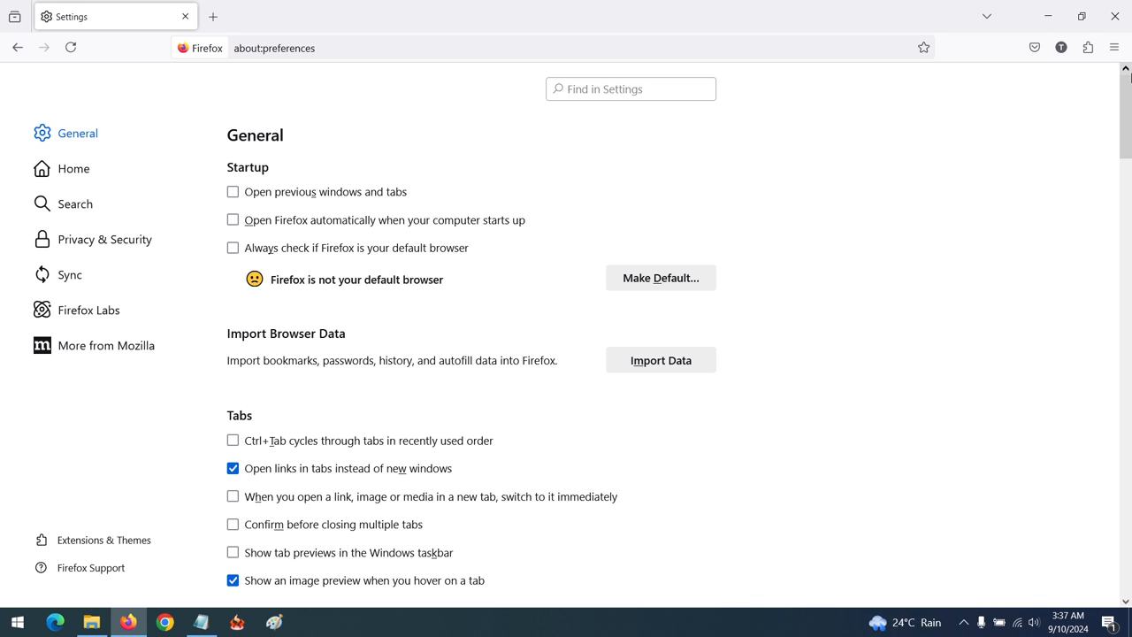
Scroll the General settings down to Files and Applications > Applications
scroll("down", 3)
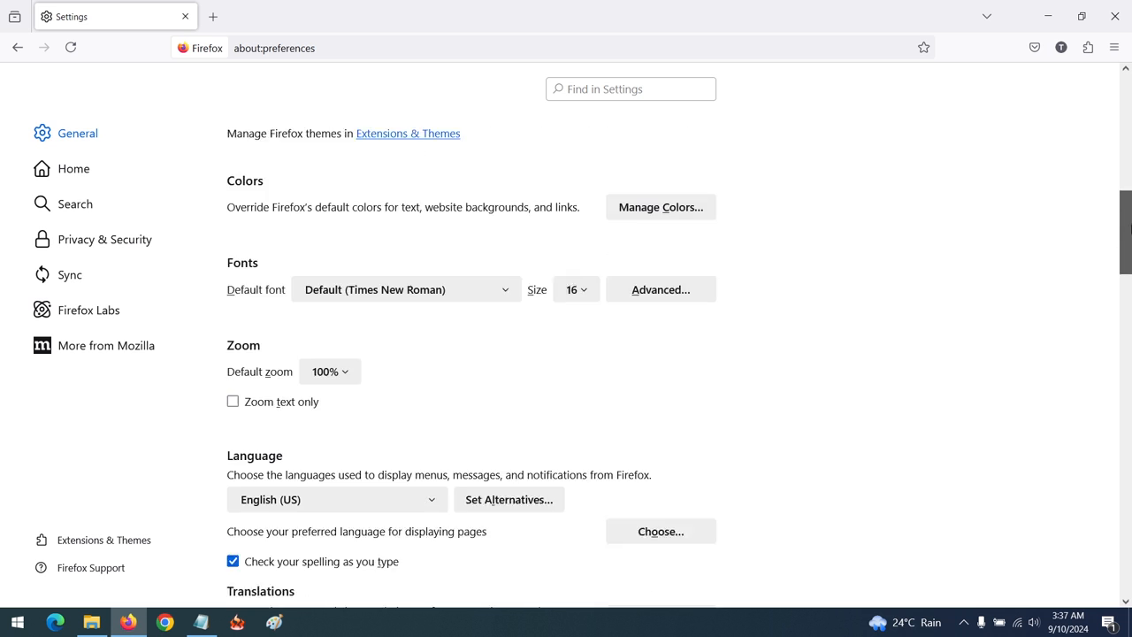
scroll("down", 3)
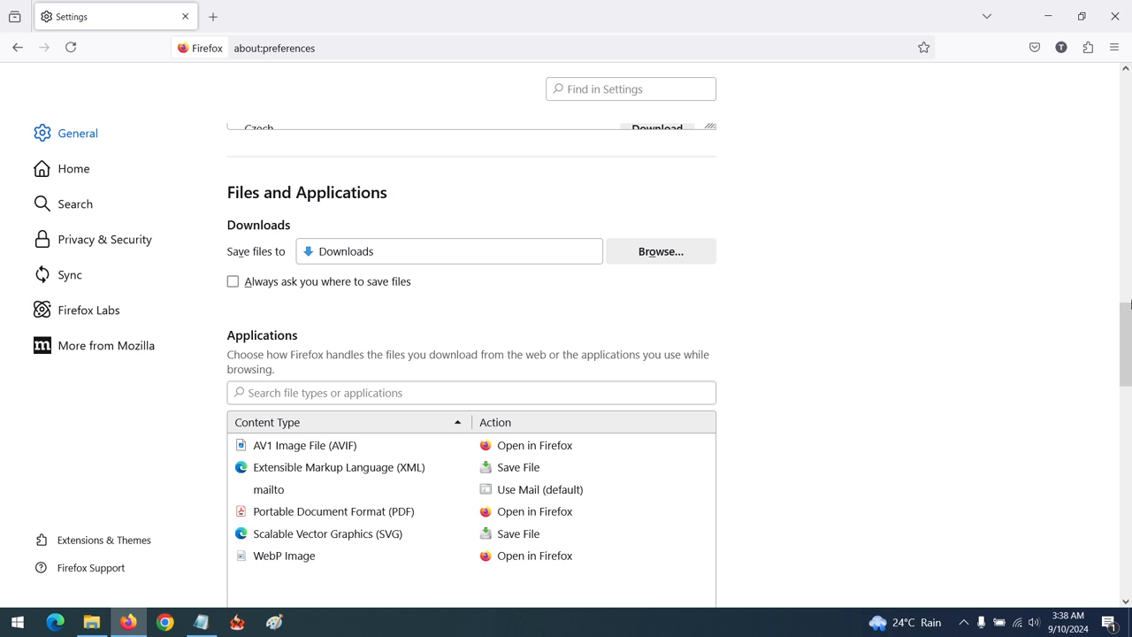
scroll("down", 3)
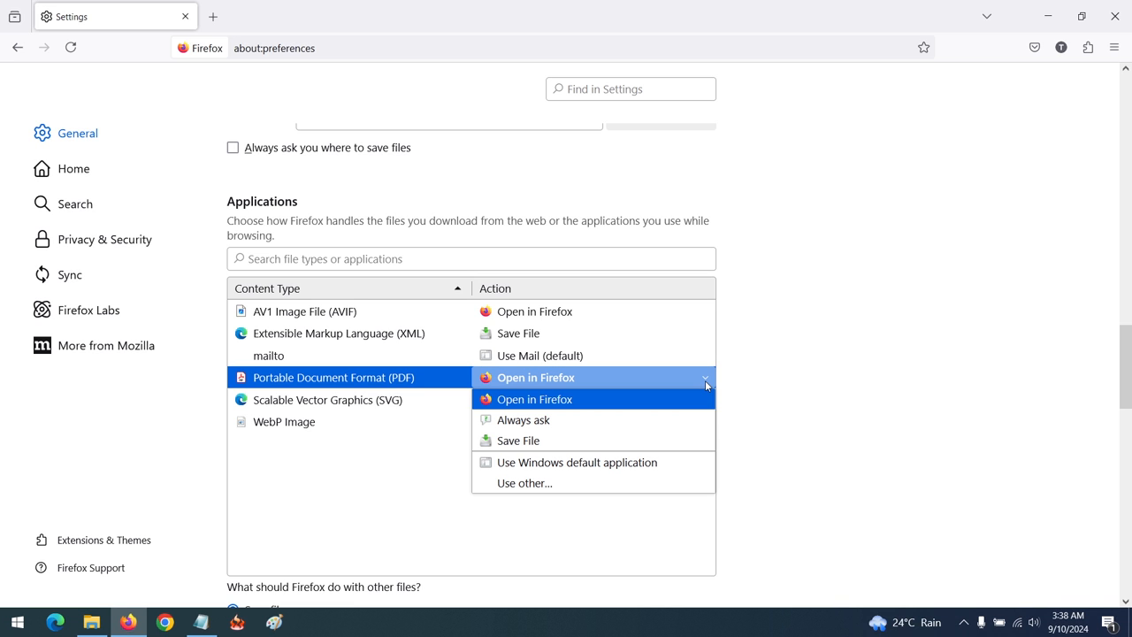
mouse_move(531, 419)
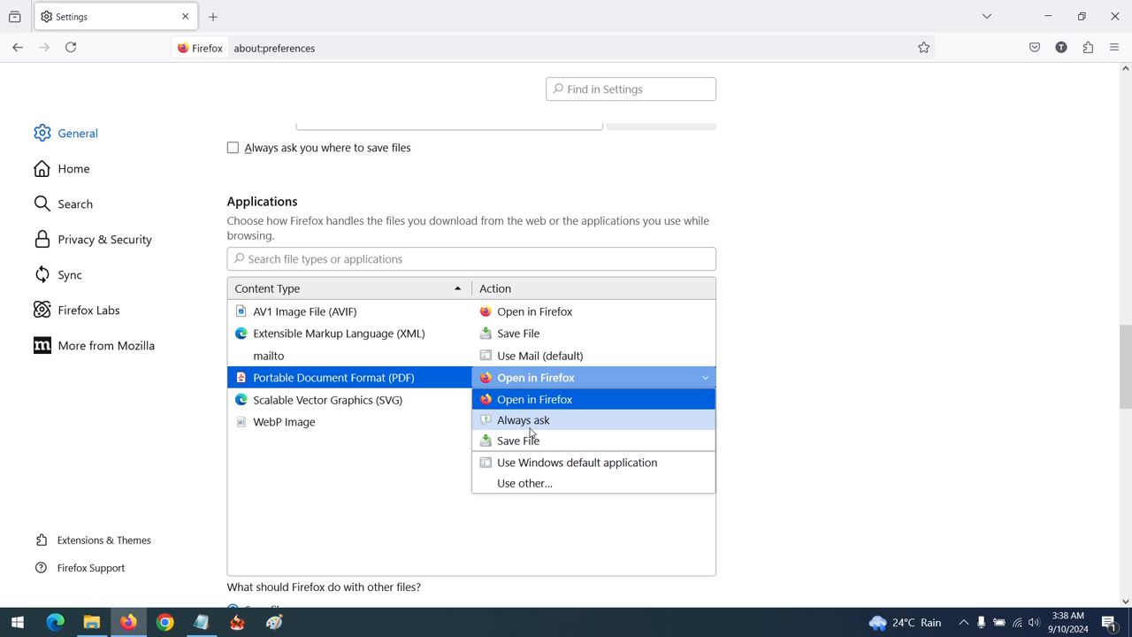
mouse_move(529, 431)
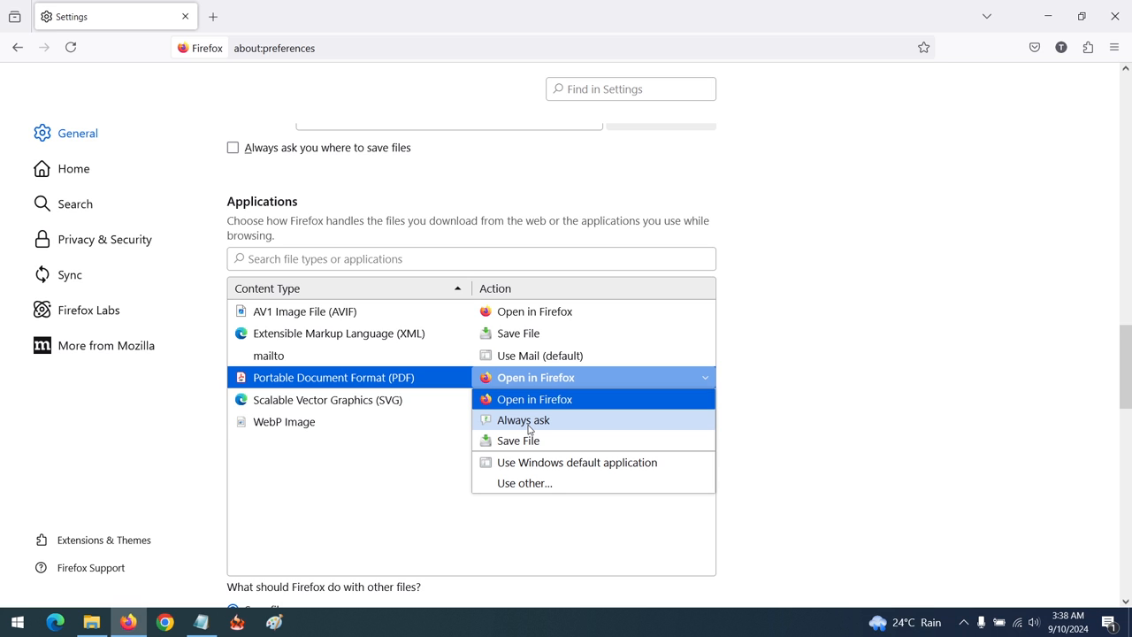
mouse_move(518, 441)
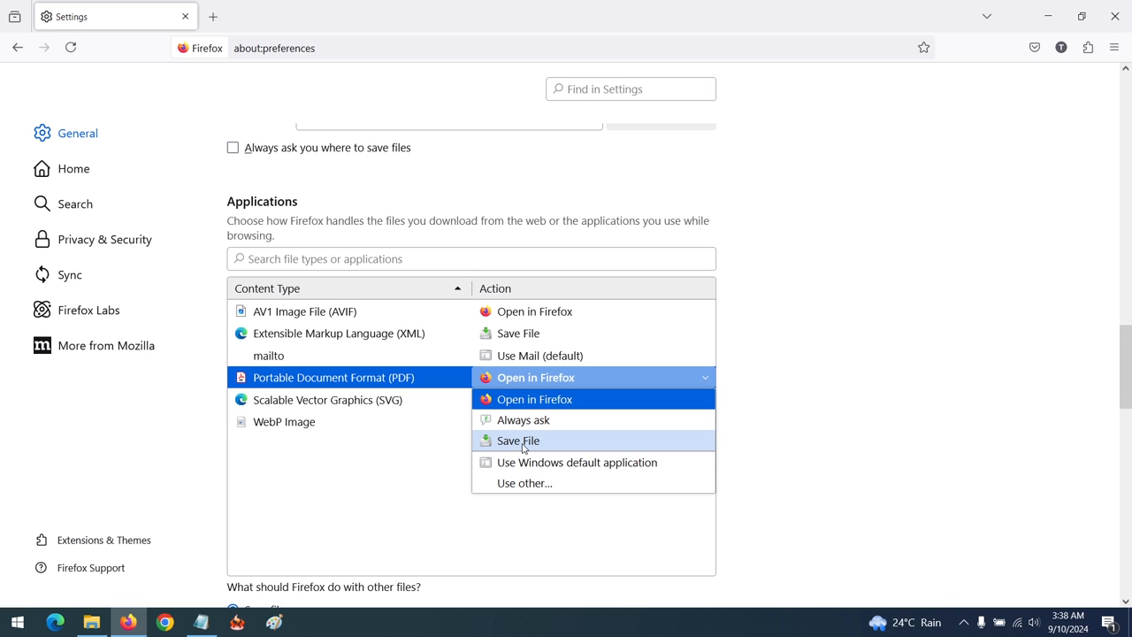
Change the Portable Document Format (PDF) action to Save File
left_click(517, 441)
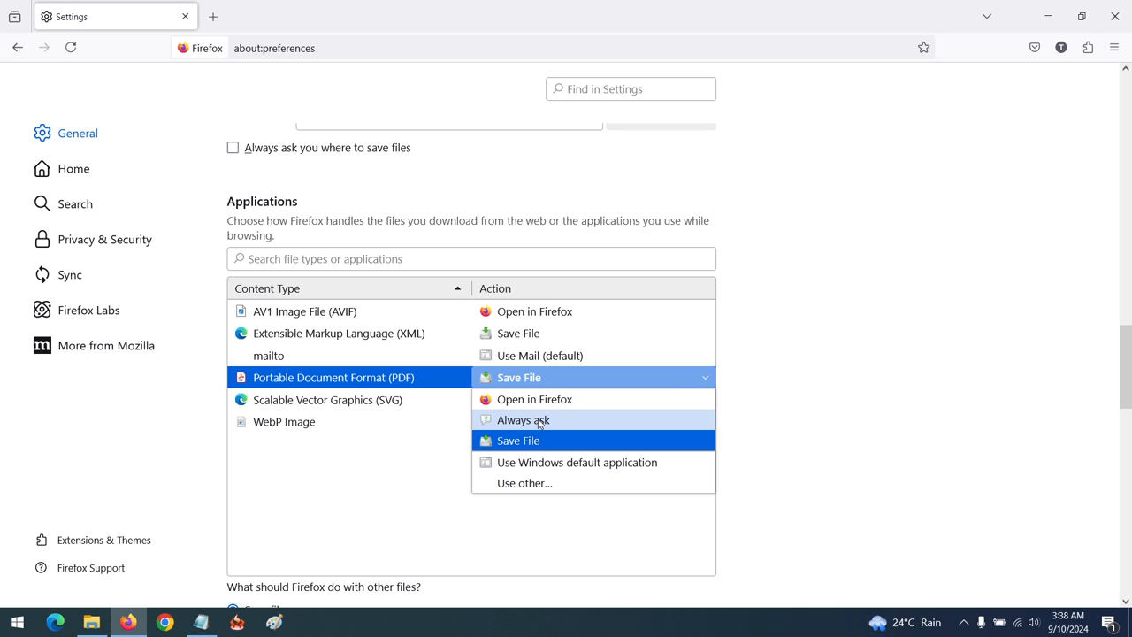
mouse_move(549, 420)
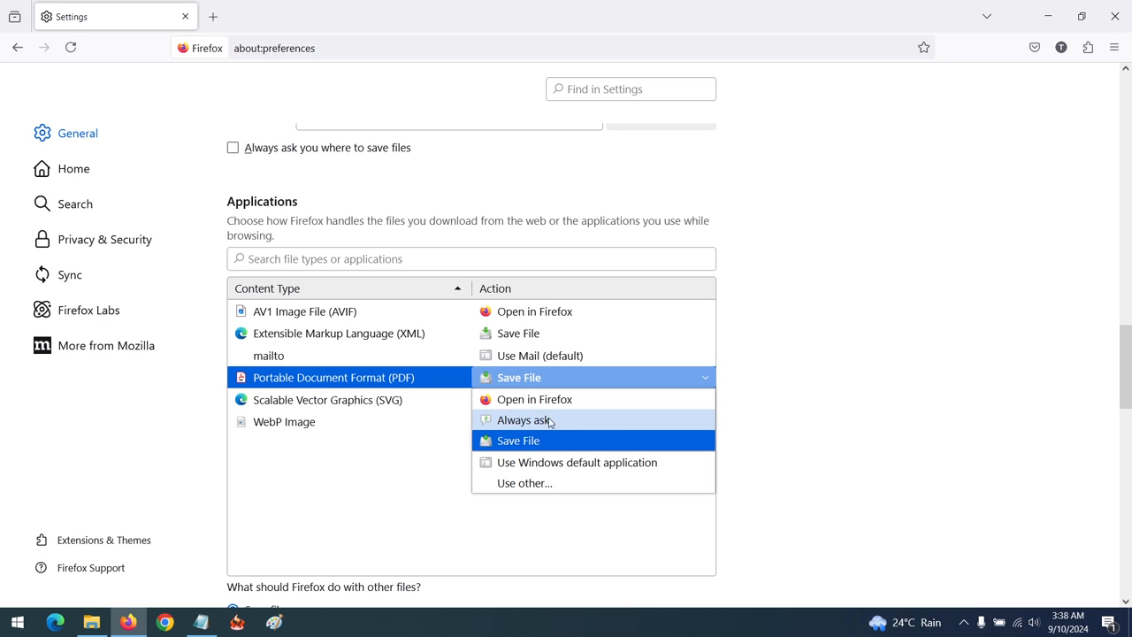
mouse_move(534, 399)
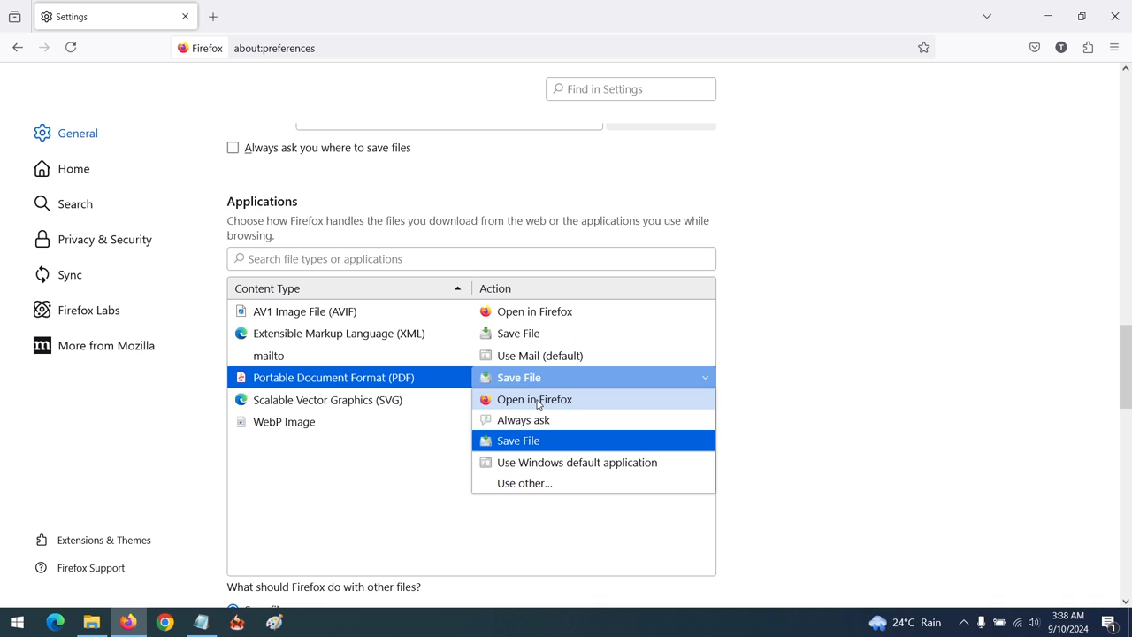
mouse_move(517, 449)
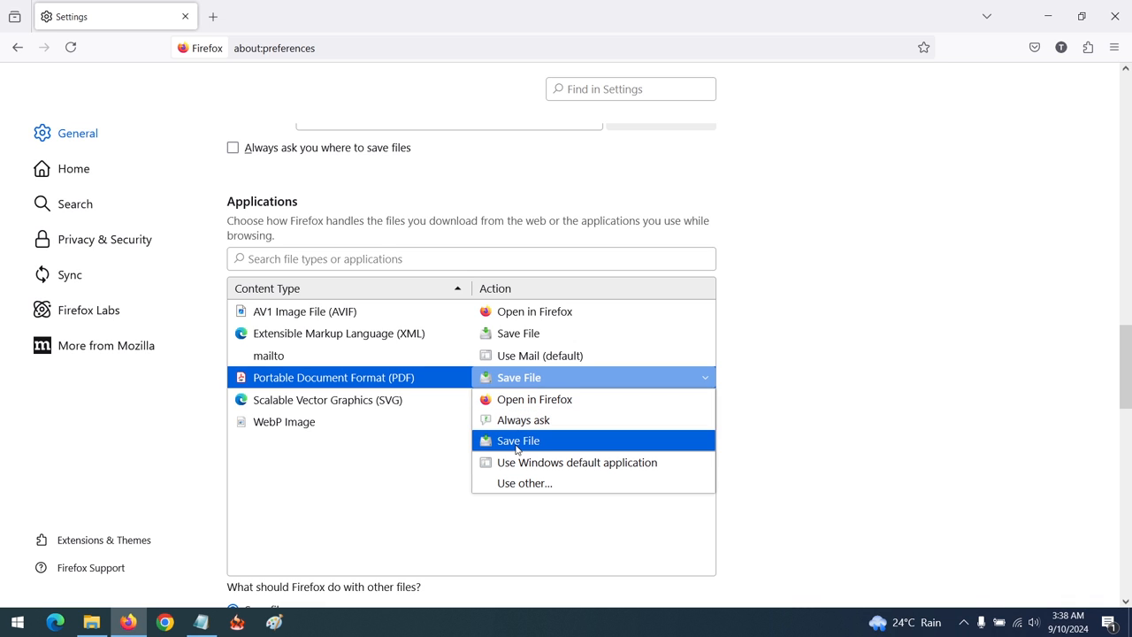